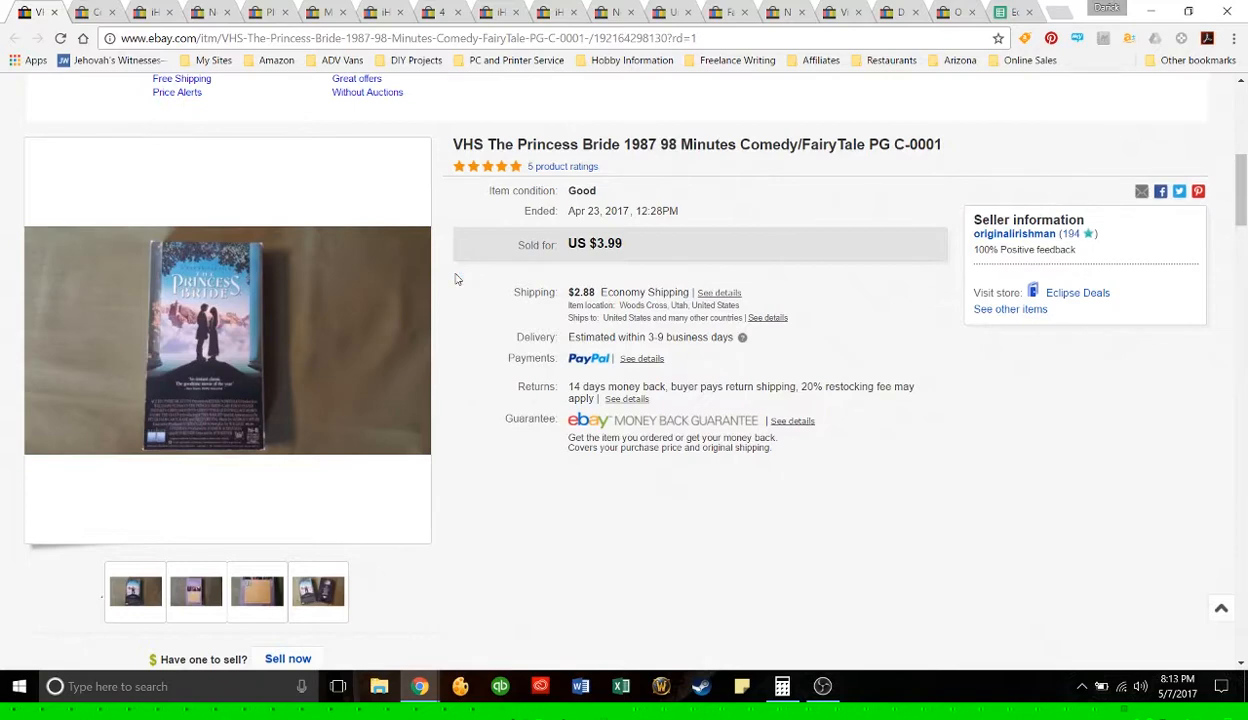
mouse_move(462, 326)
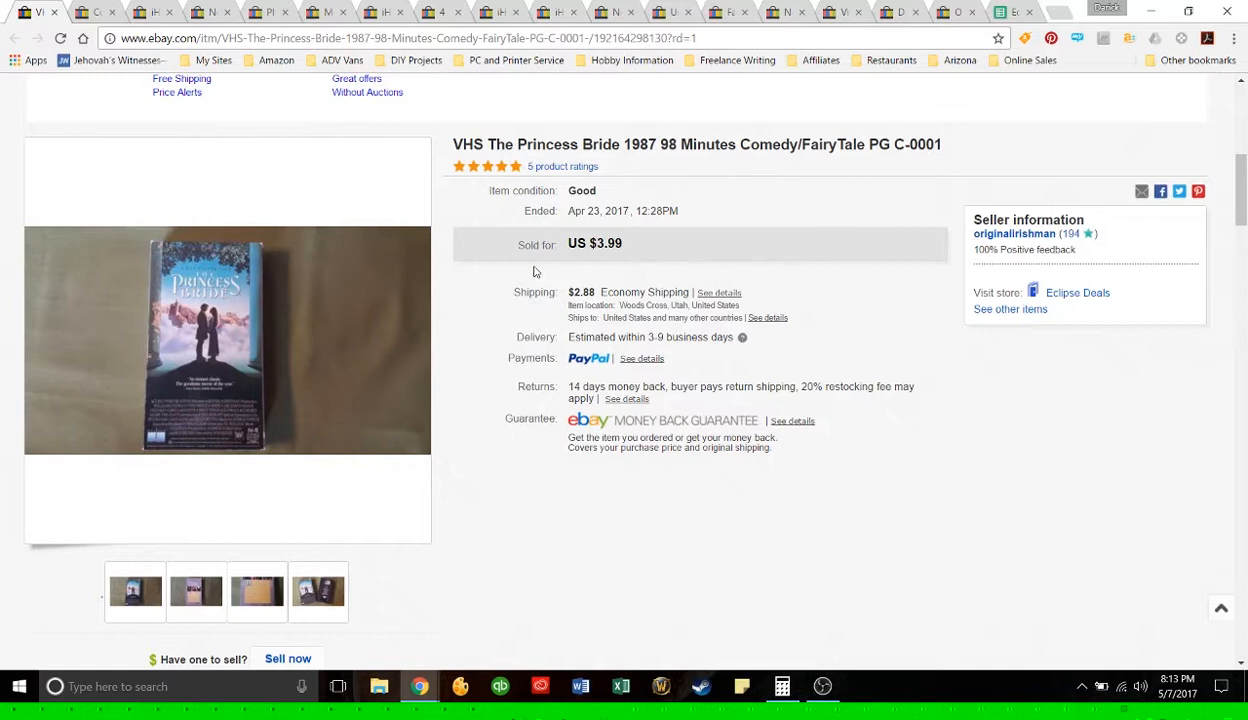
mouse_move(528, 272)
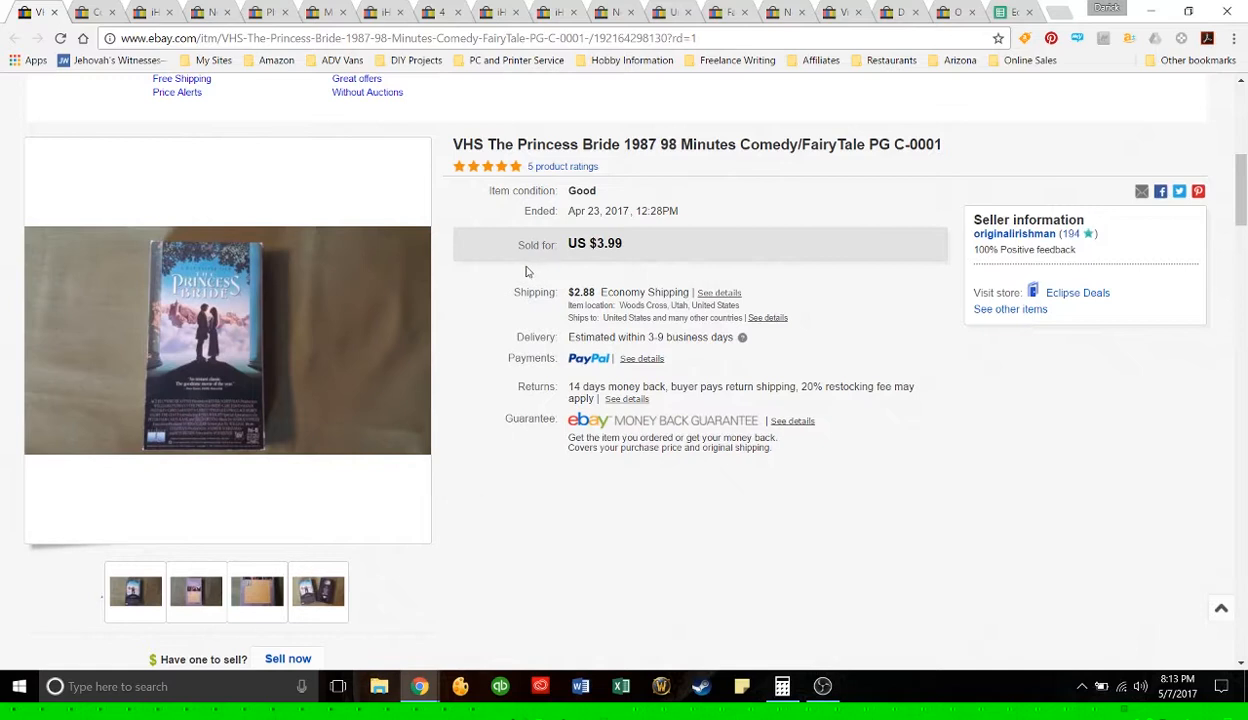
mouse_move(536, 276)
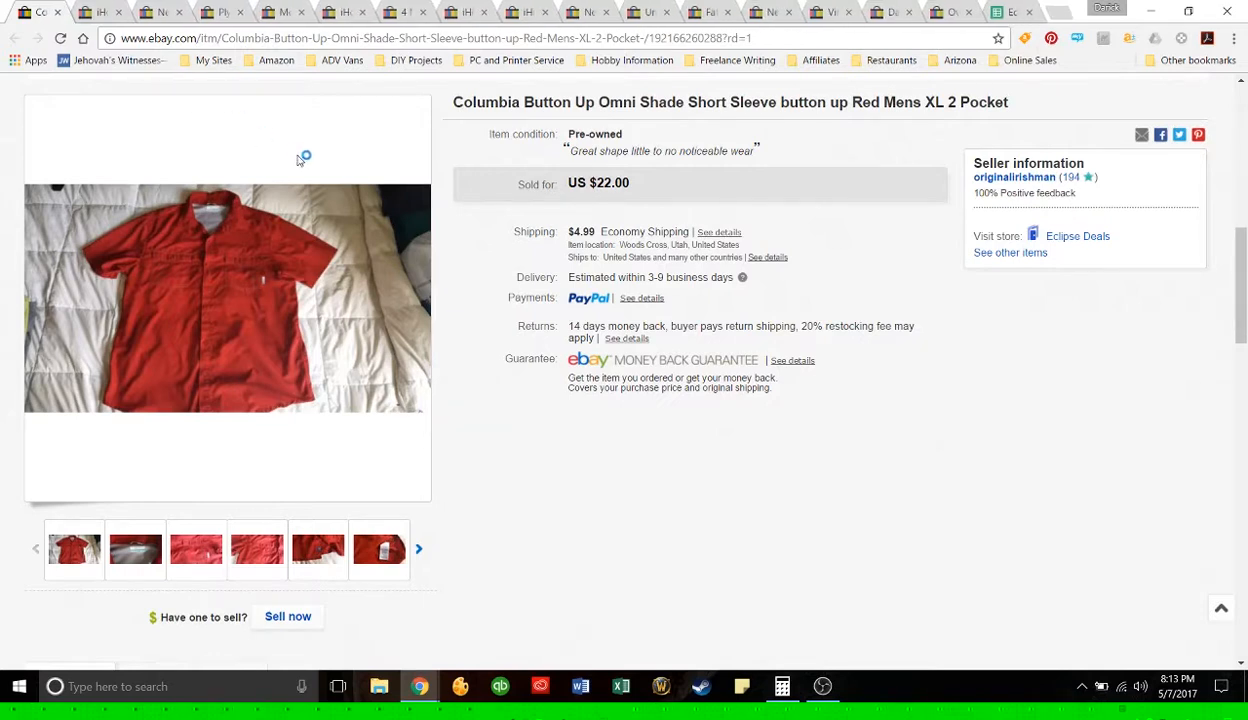
mouse_move(300, 156)
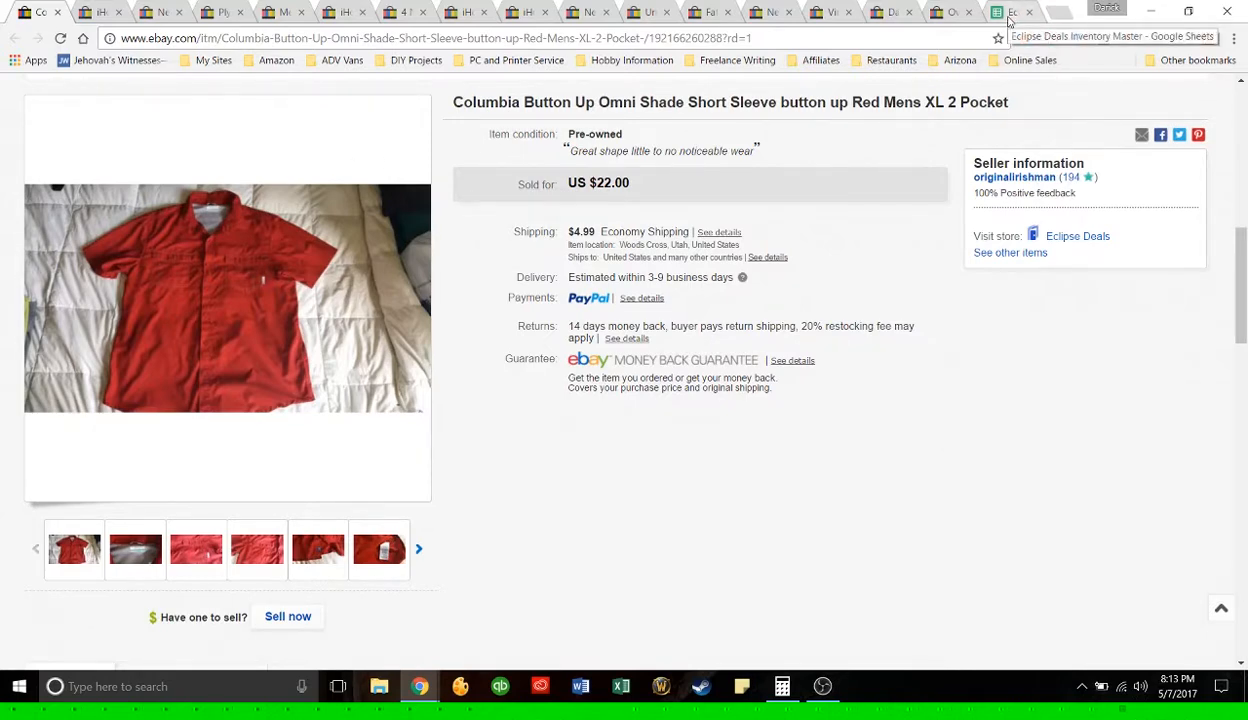
Step: Check the Columbia red shirt's $22.00 listing price in the Eclipse Deals Inventory Master sheet
click(1018, 12)
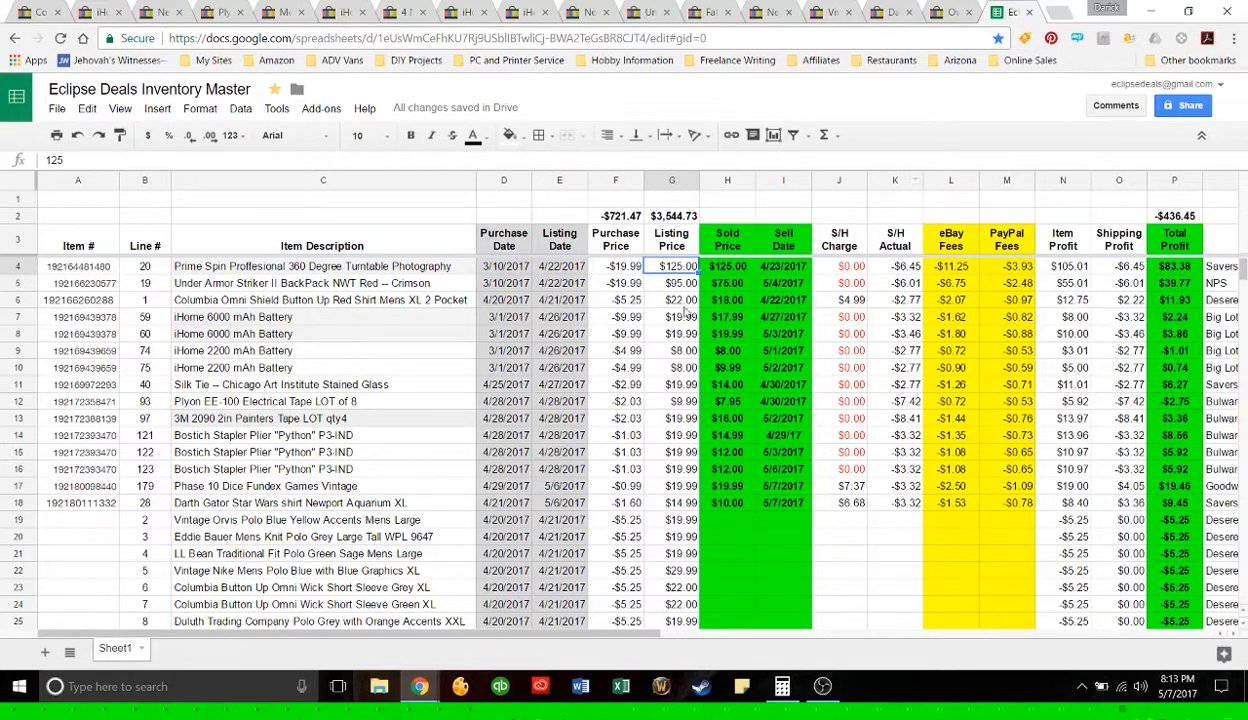
click(672, 300)
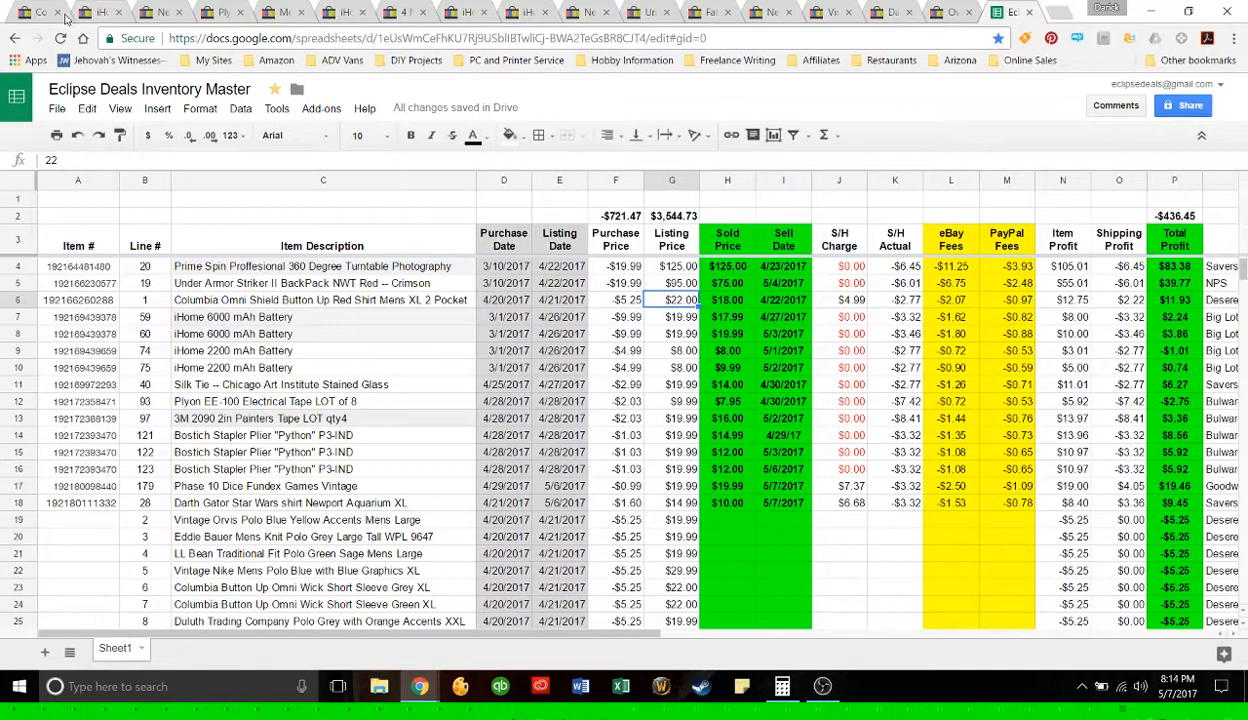
mouse_move(42, 12)
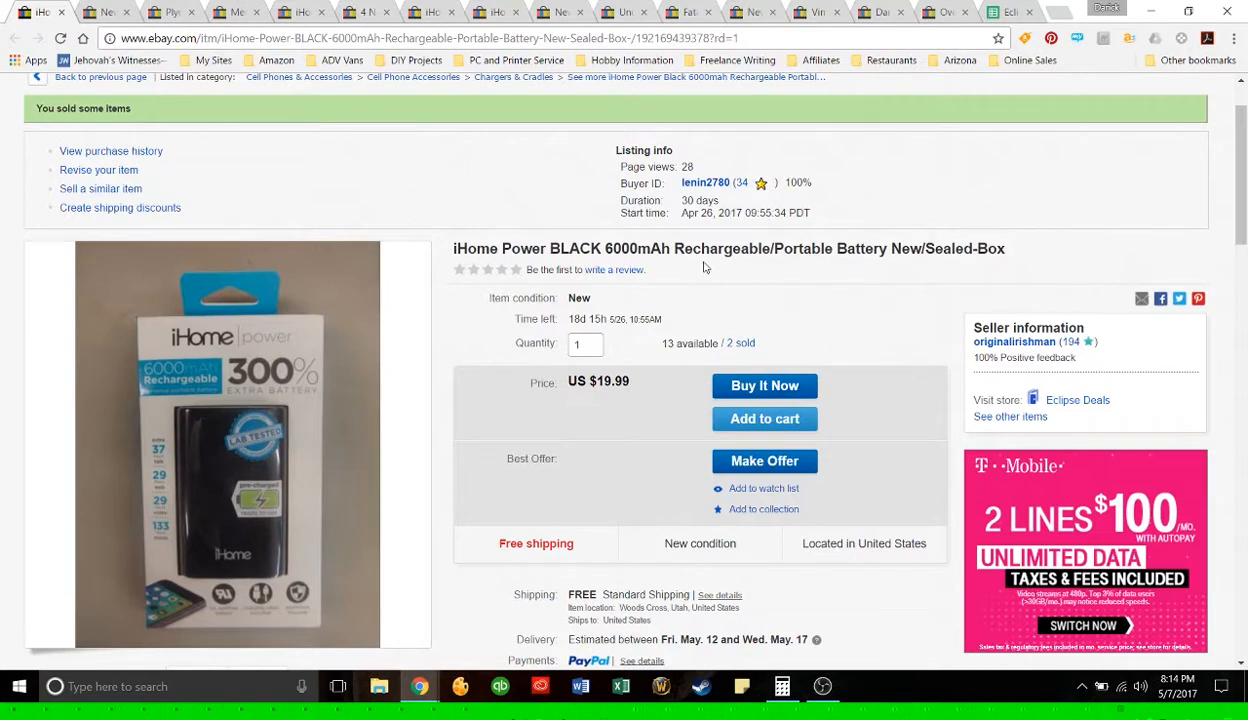
mouse_move(998, 198)
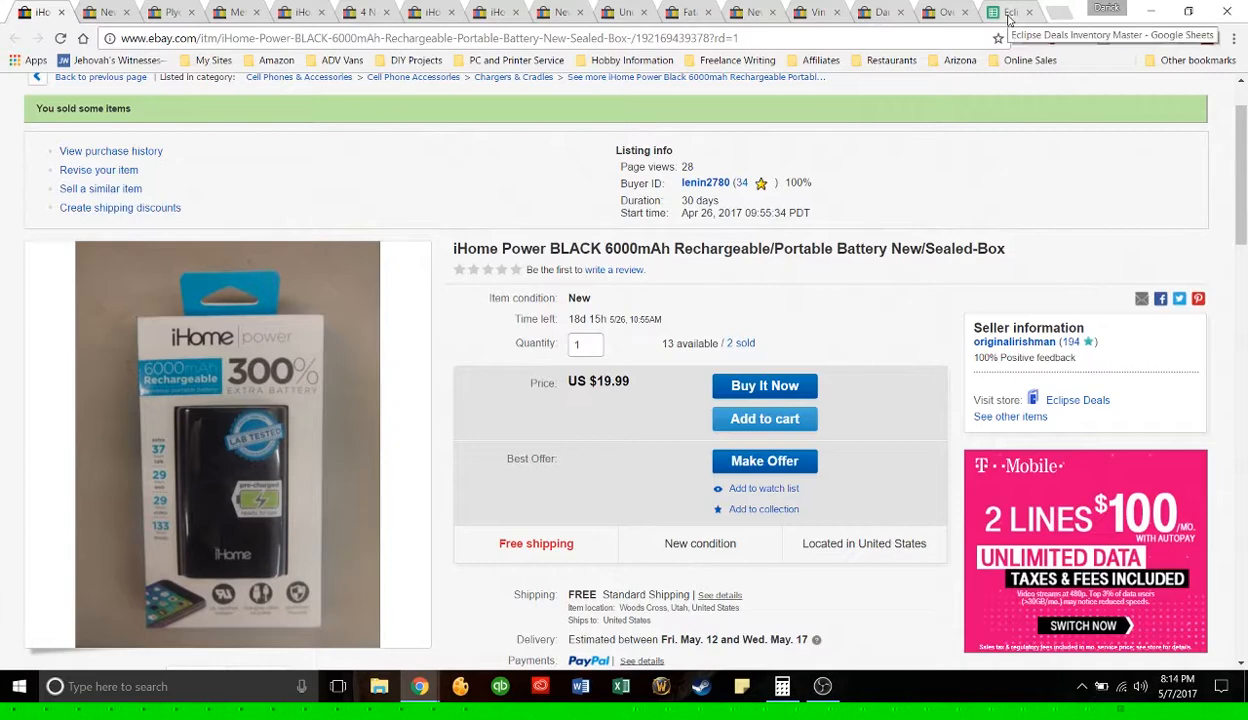
click(1010, 12)
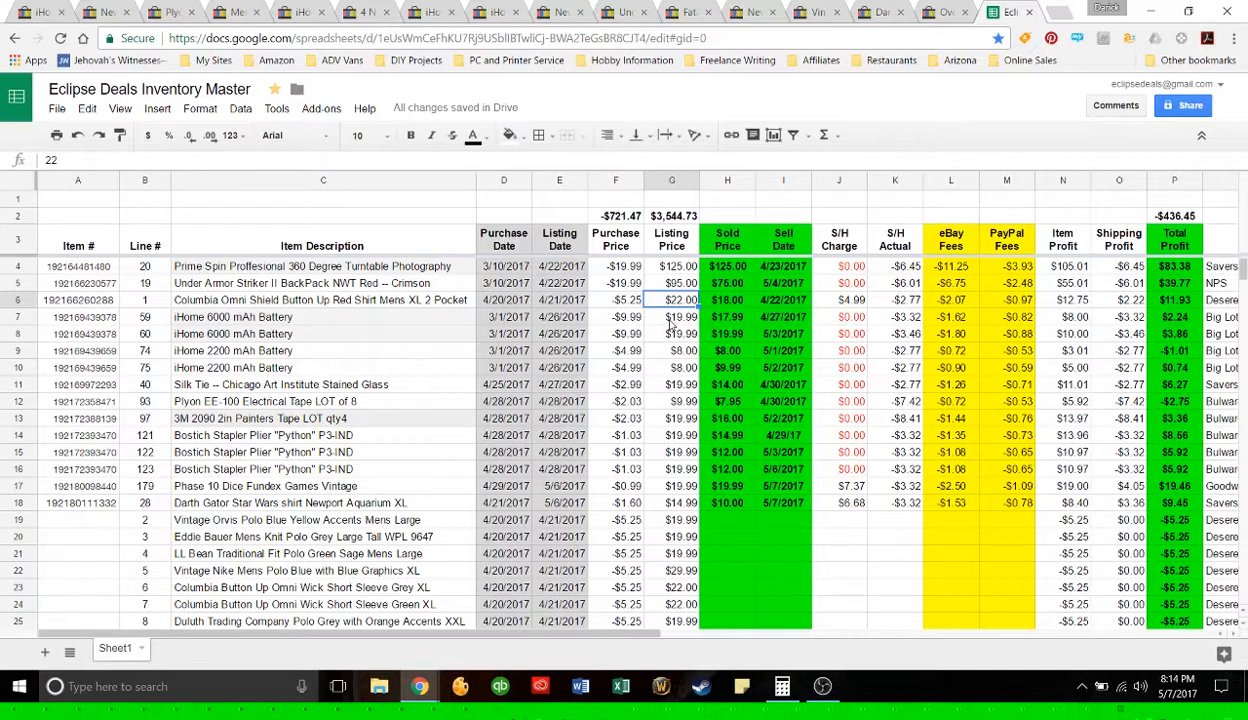
click(672, 316)
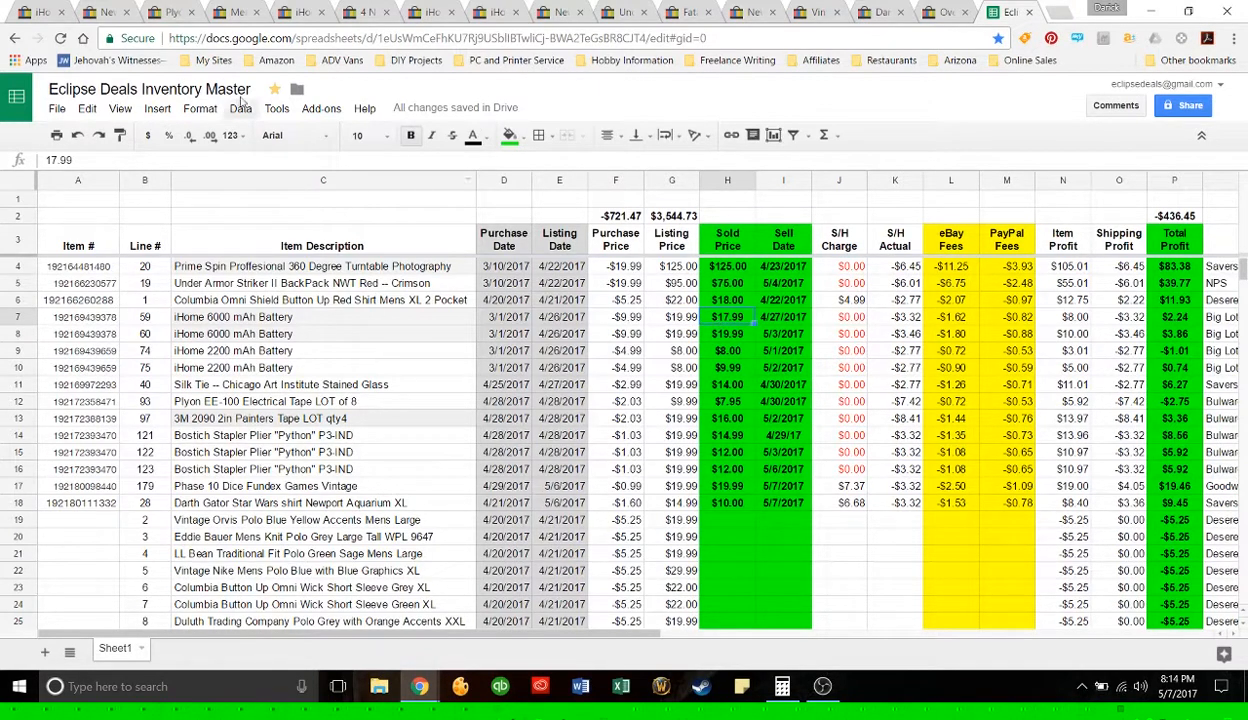
click(40, 12)
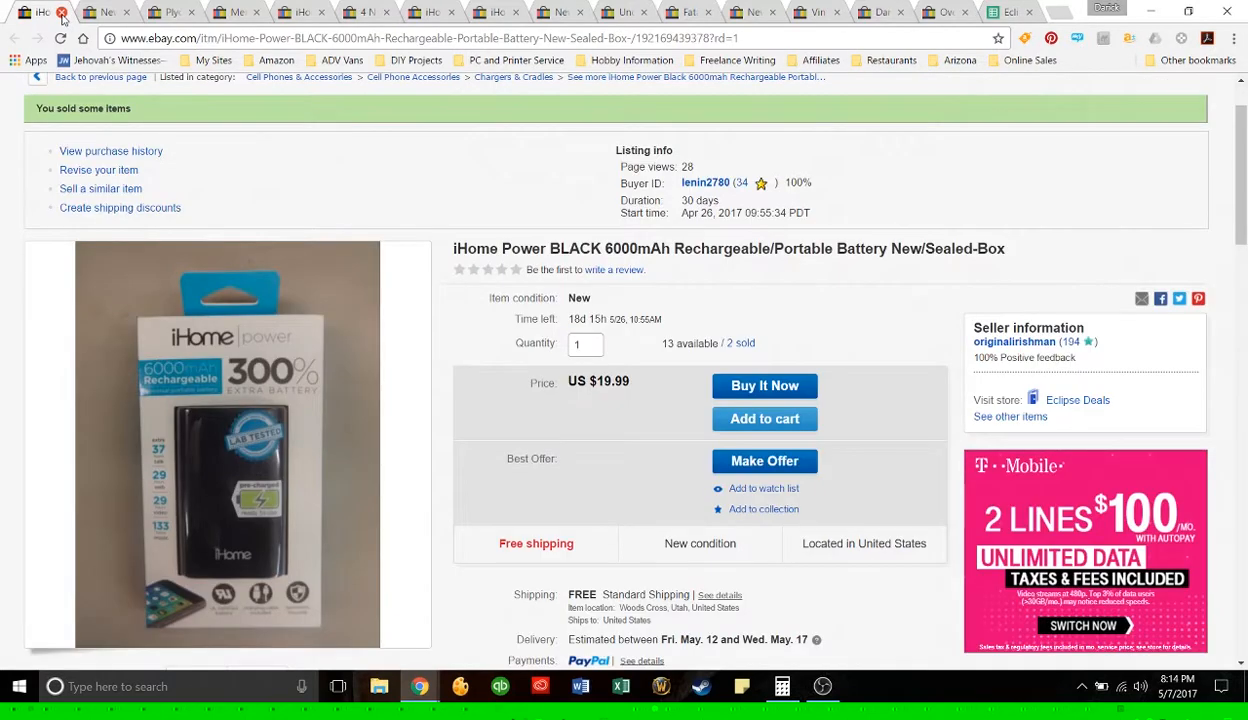